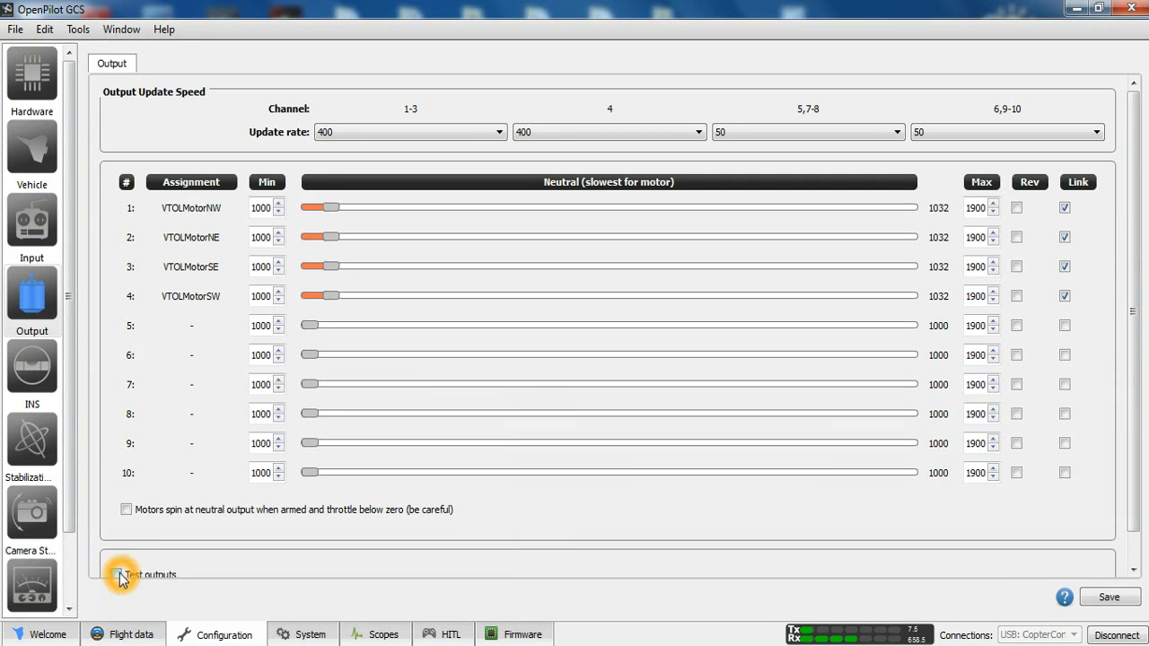
- Enable Test outputs on the Output tab and accept the motor-start warning
{"action": "left_click", "coordinate": [121, 576]}
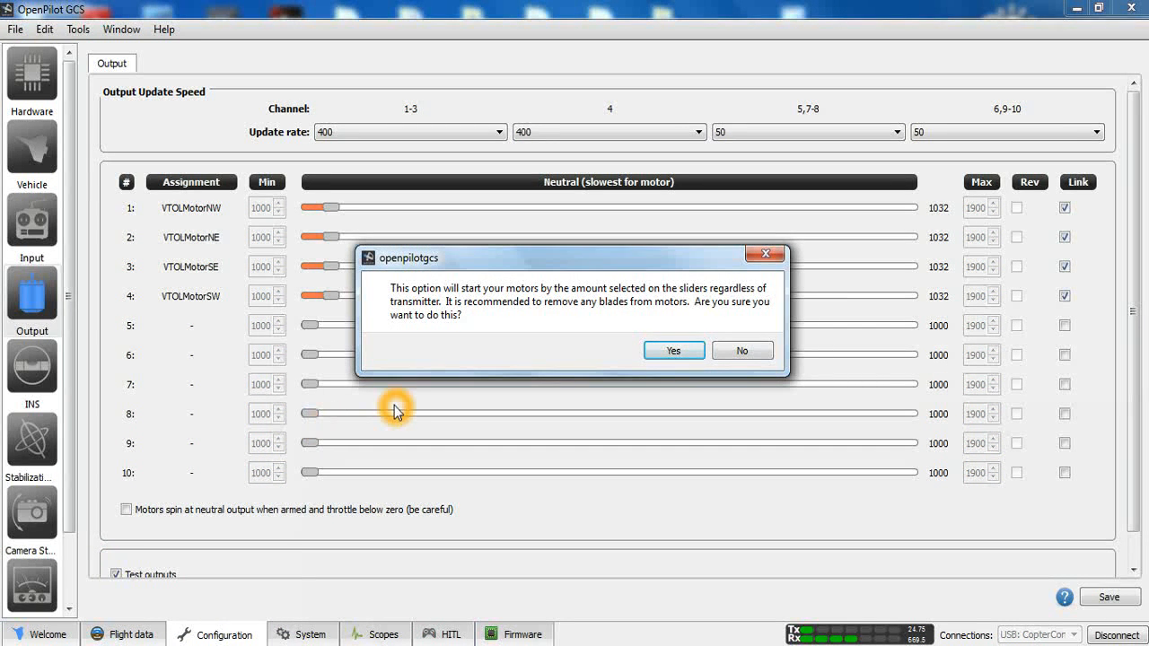
{"action": "mouse_move", "coordinate": [583, 362]}
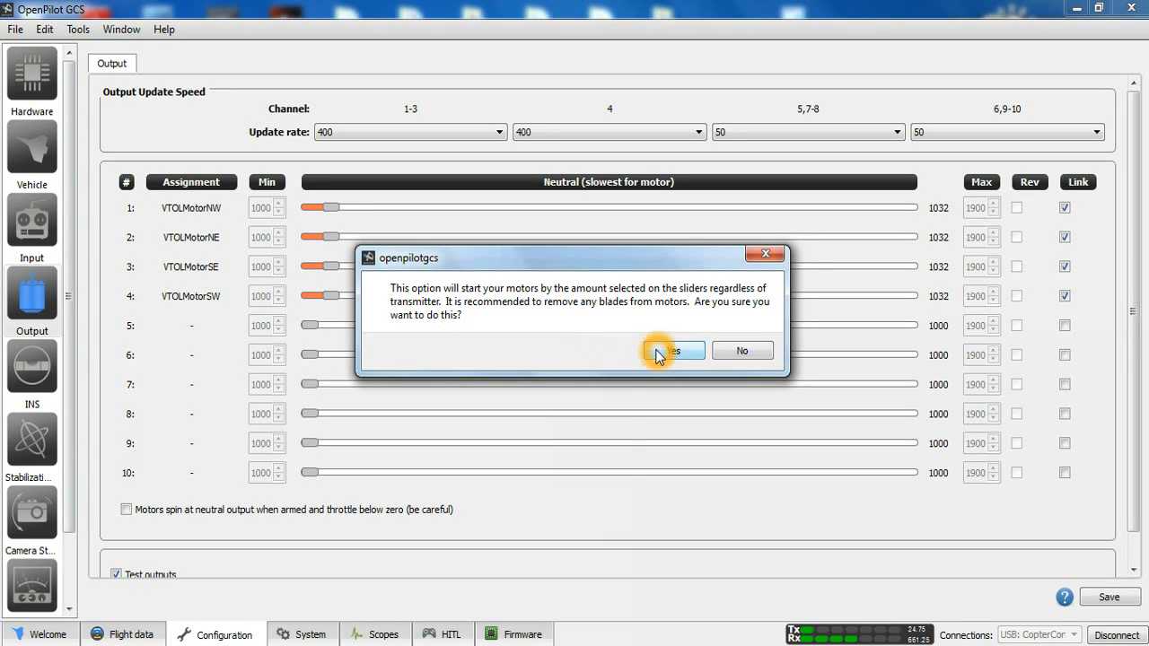
{"action": "left_click", "coordinate": [672, 350]}
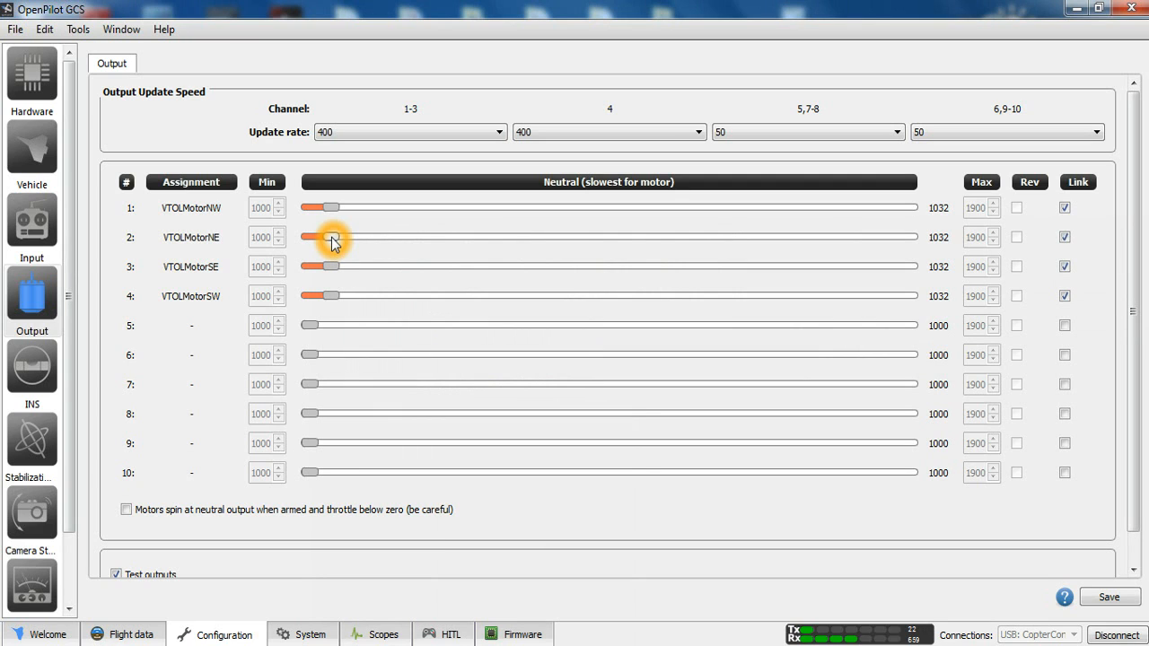
- Drag the VTOLMotorNE slider to 1527, raising all four linked motor outputs together
{"action": "left_click_drag", "start_coordinate": [334, 237], "coordinate": [661, 237]}
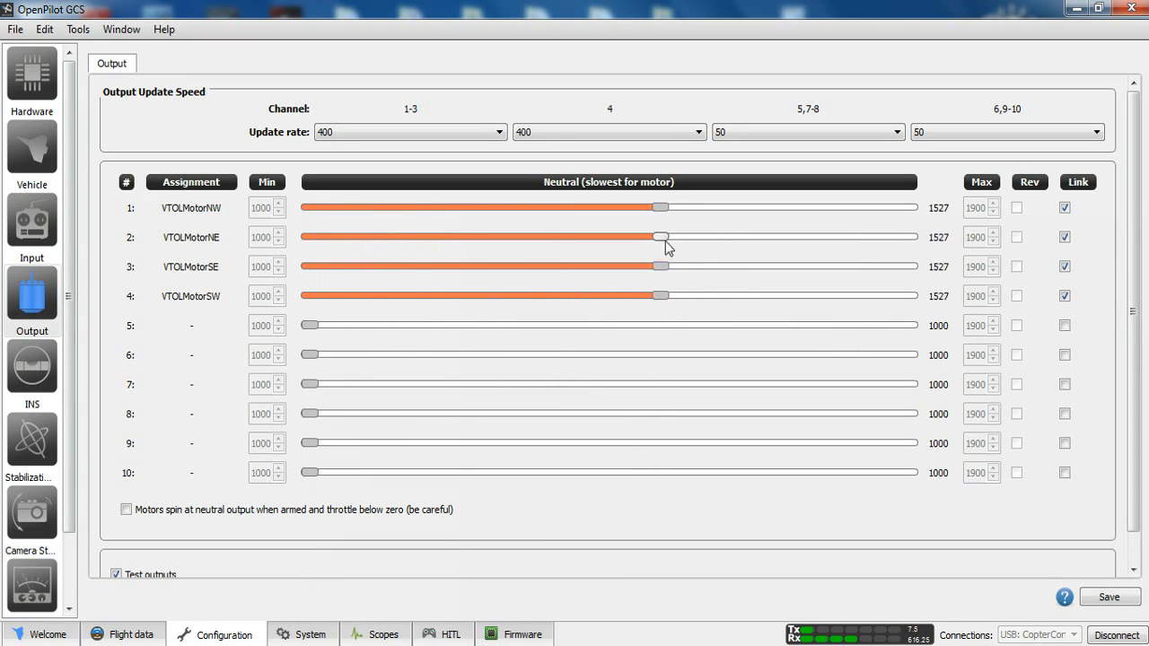